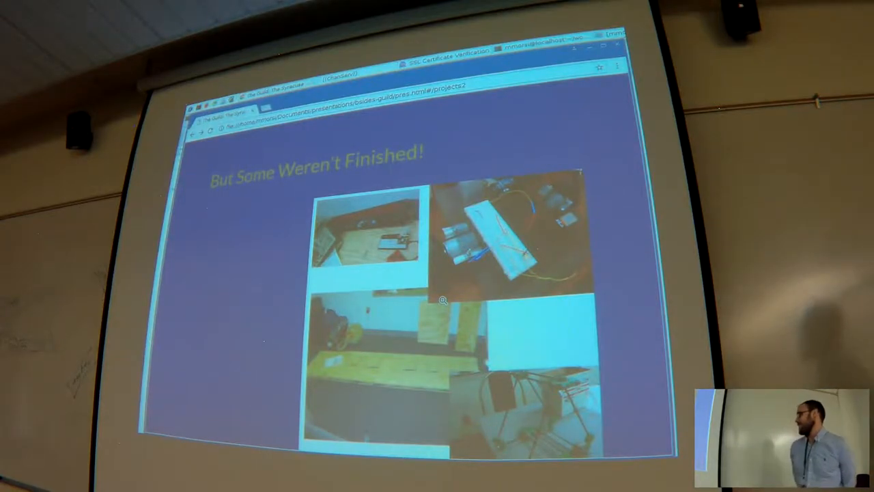
{"action": "key", "text": "Right"}
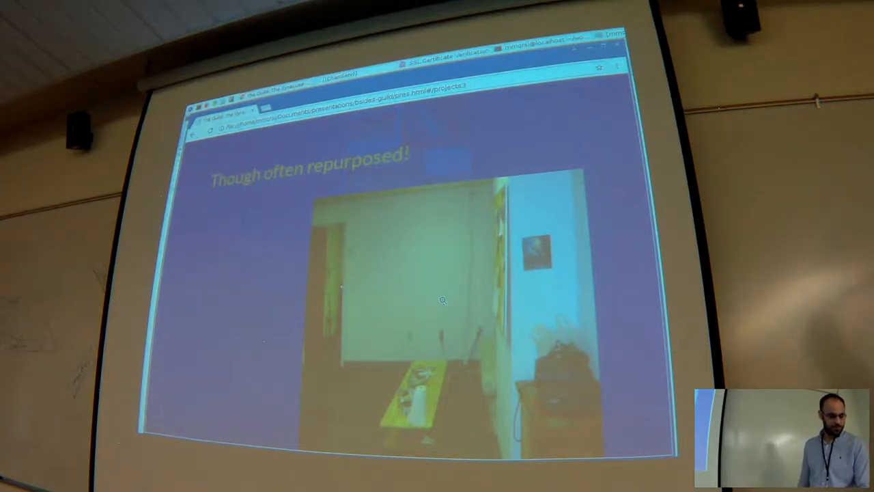
{"action": "key", "text": "right"}
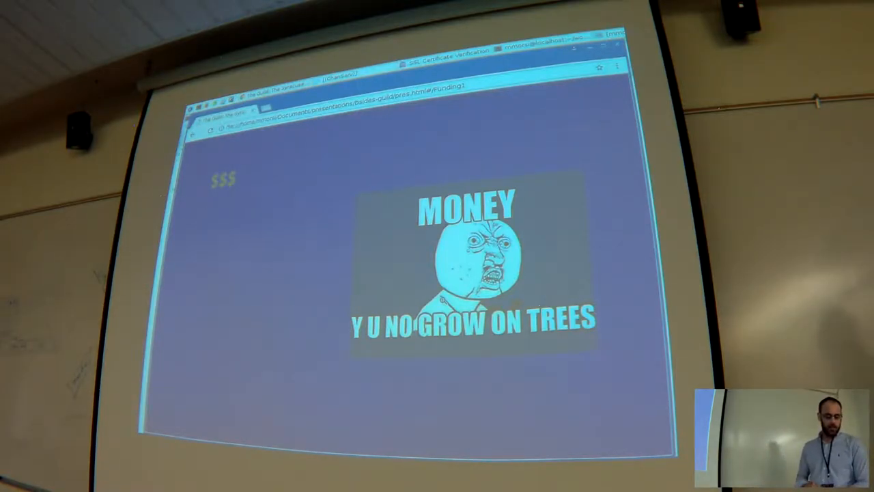
{"action": "key", "text": "Right"}
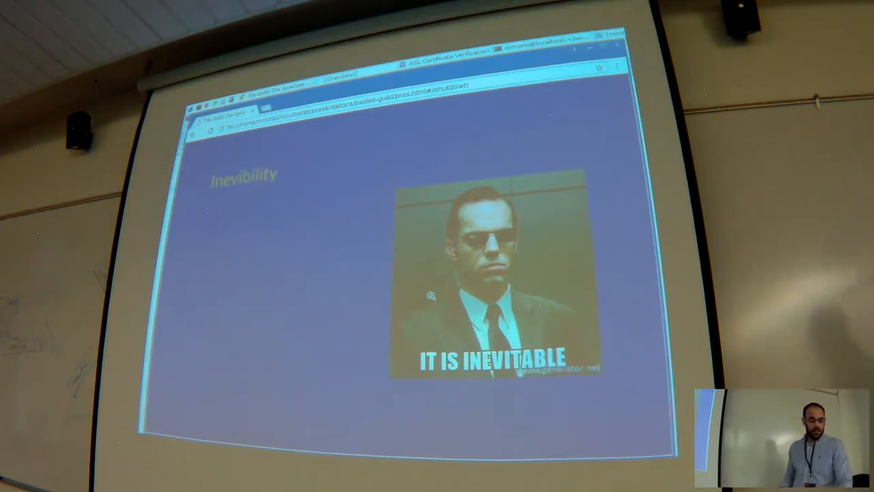
{"action": "key", "text": "Right"}
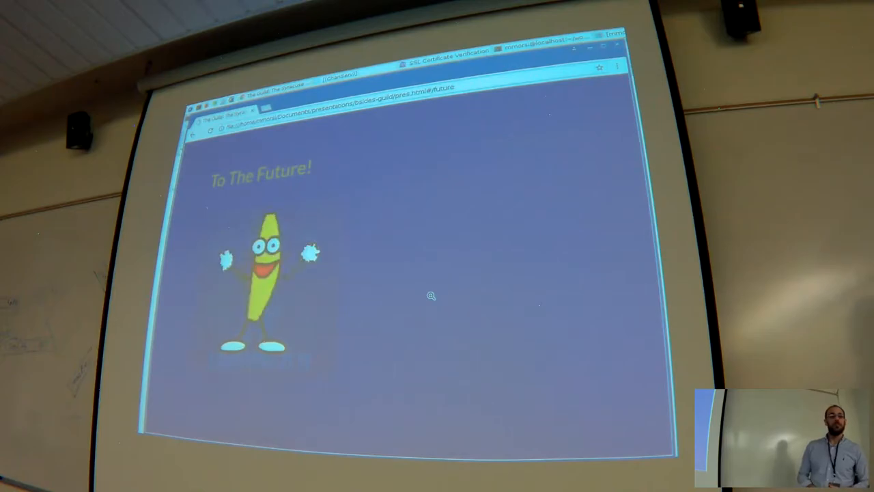